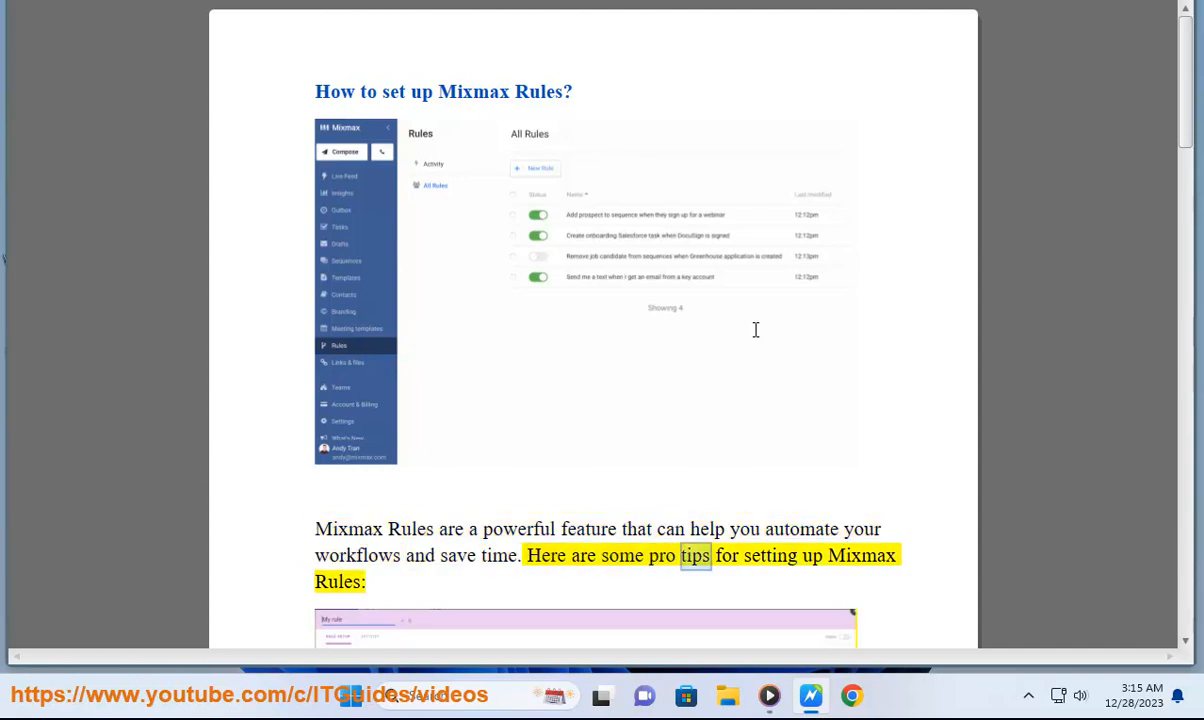
pyautogui.scroll(-3)
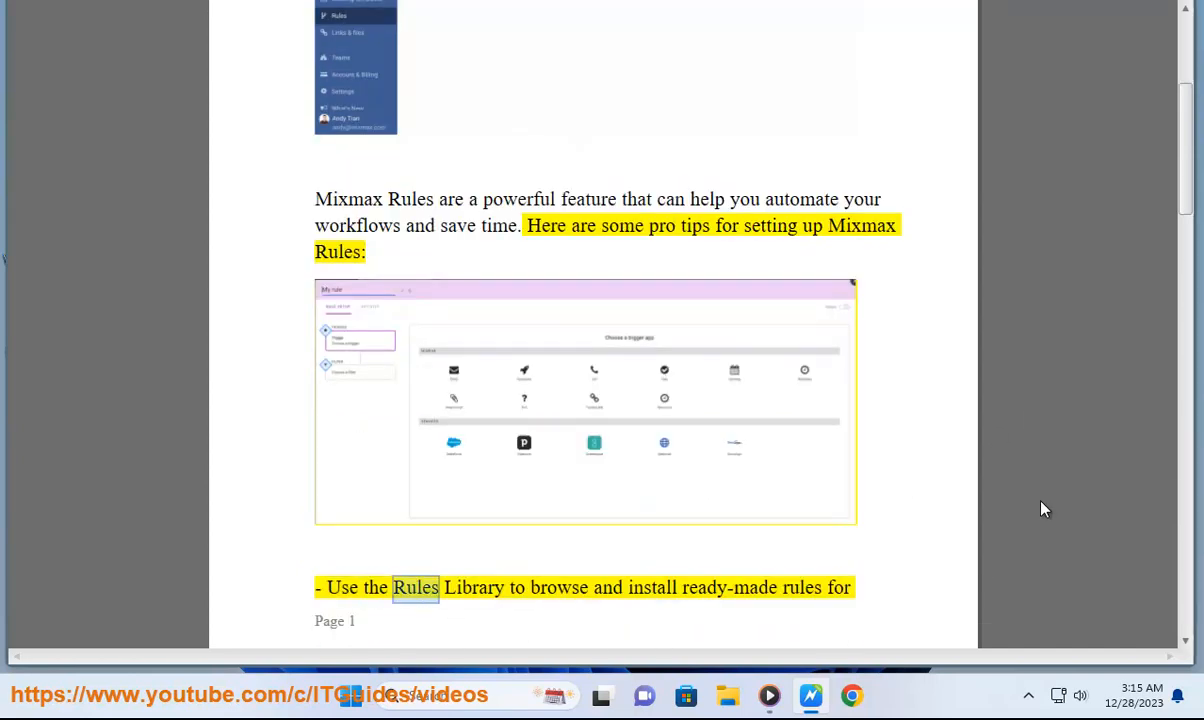
pyautogui.scroll(-3)
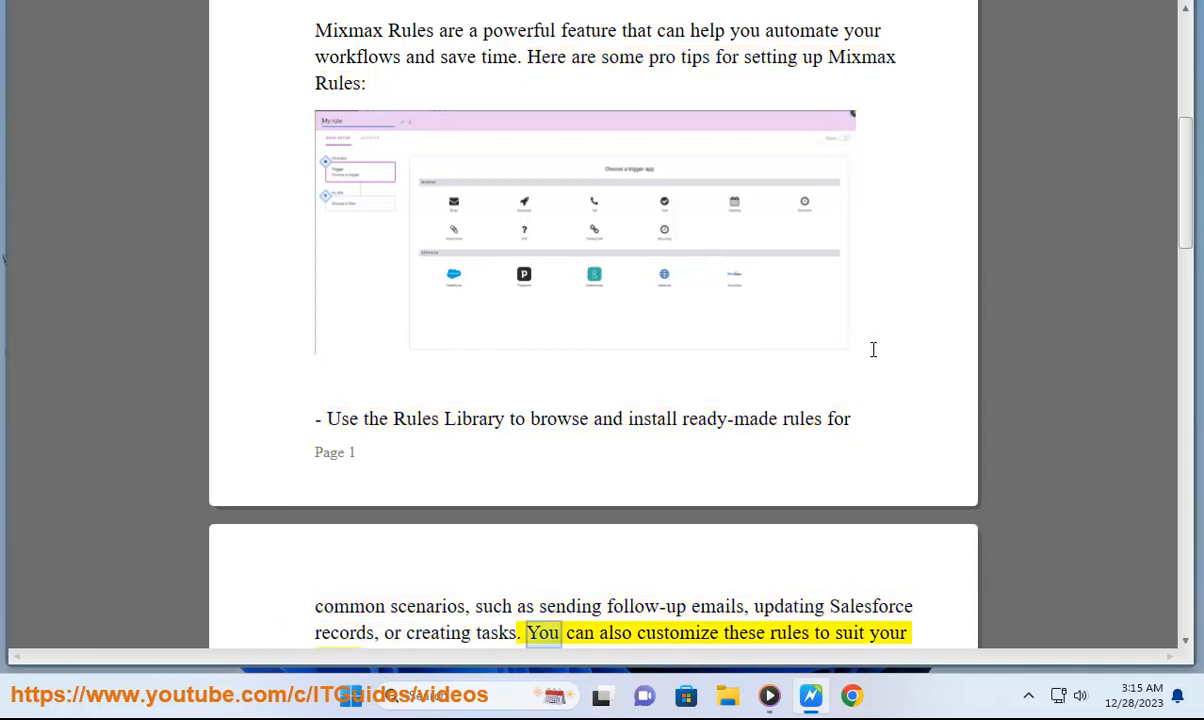
pyautogui.scroll(-3)
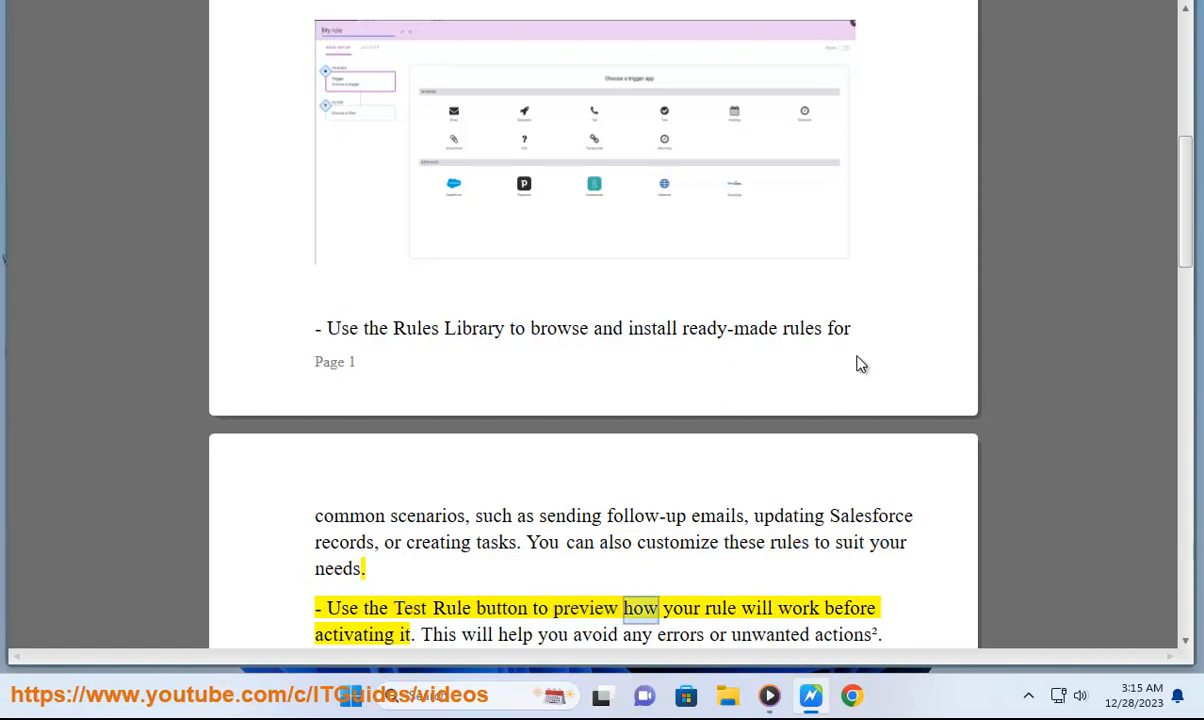
pyautogui.scroll(3)
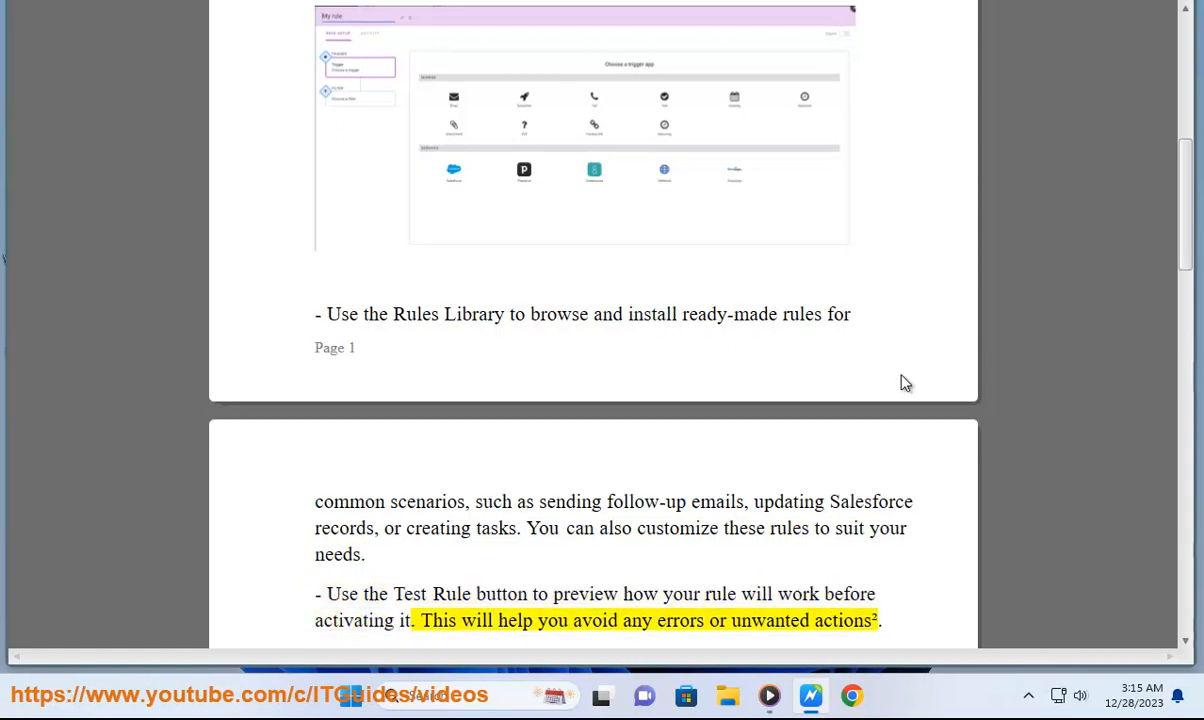
pyautogui.scroll(-3)
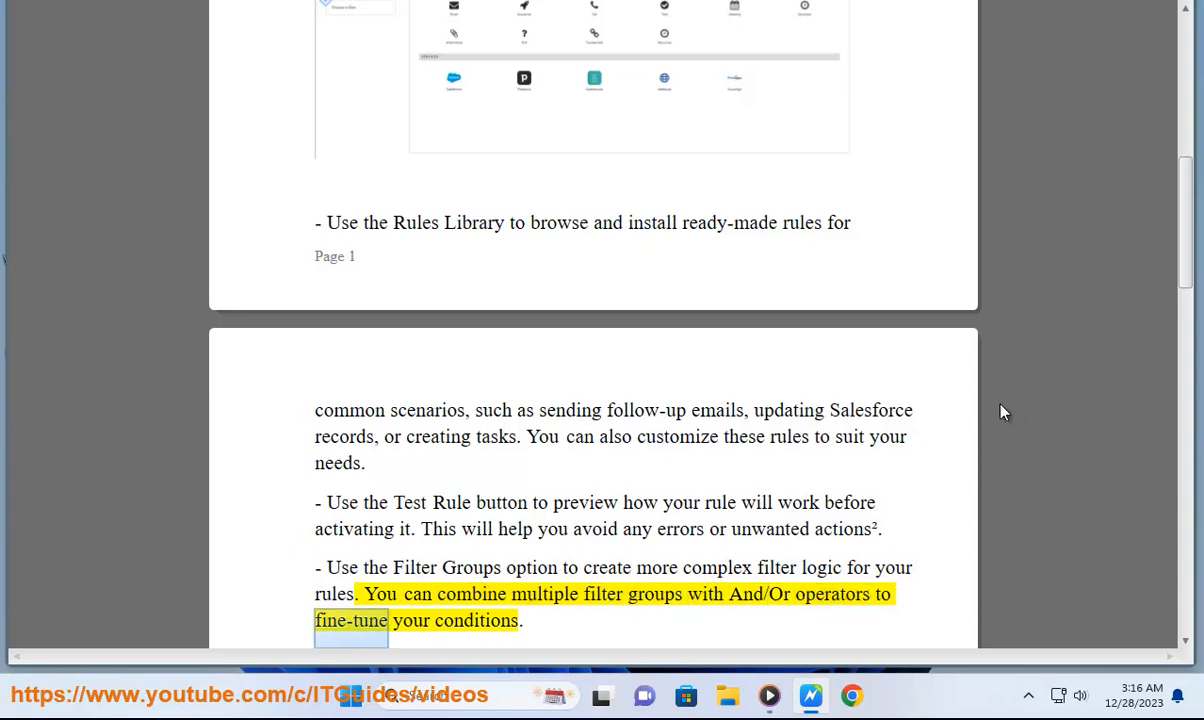
pyautogui.scroll(-3)
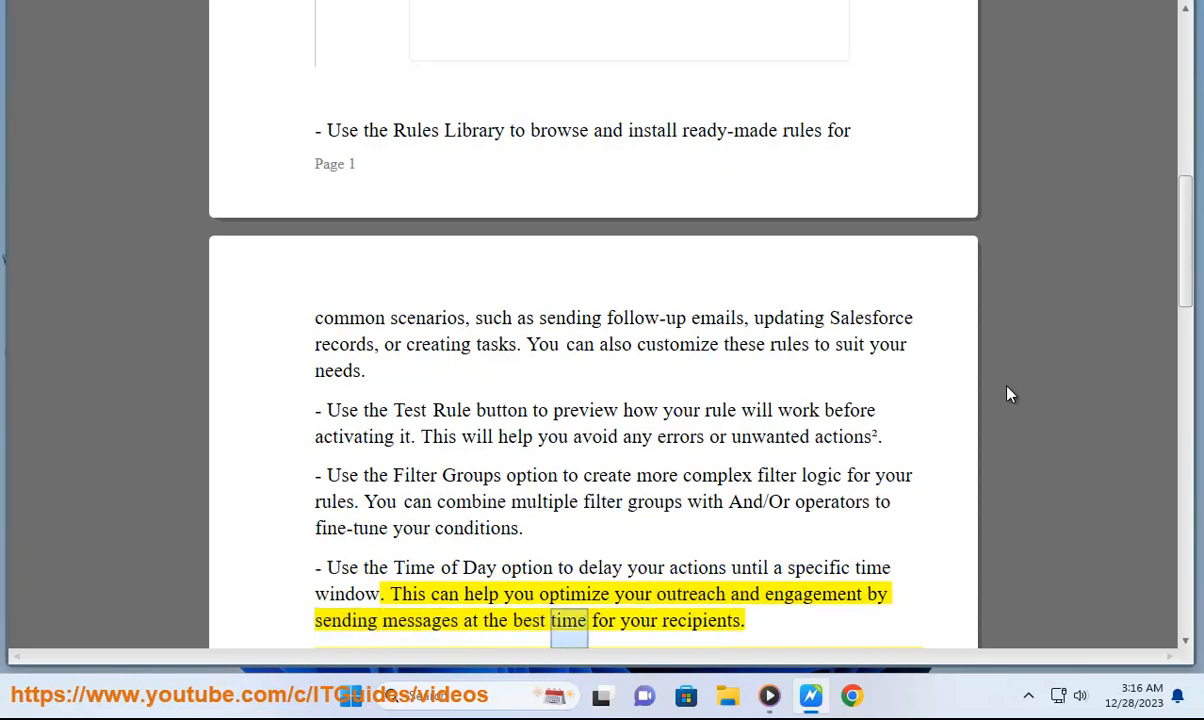
pyautogui.scroll(3)
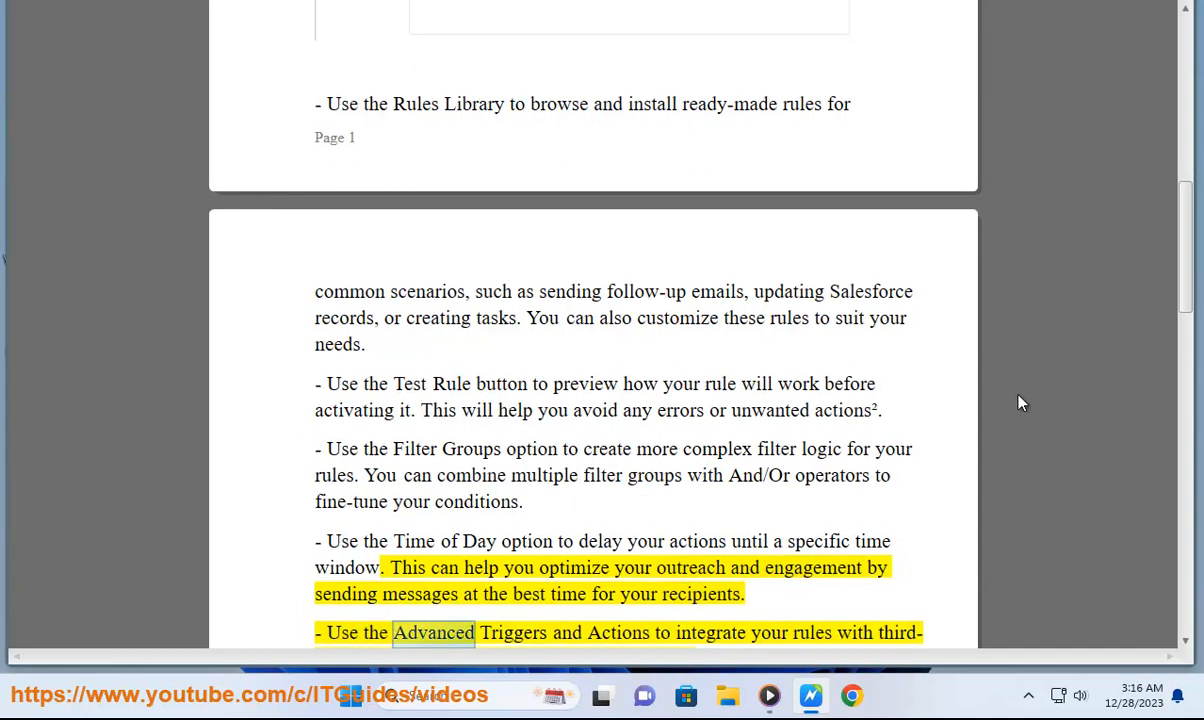
pyautogui.scroll(-3)
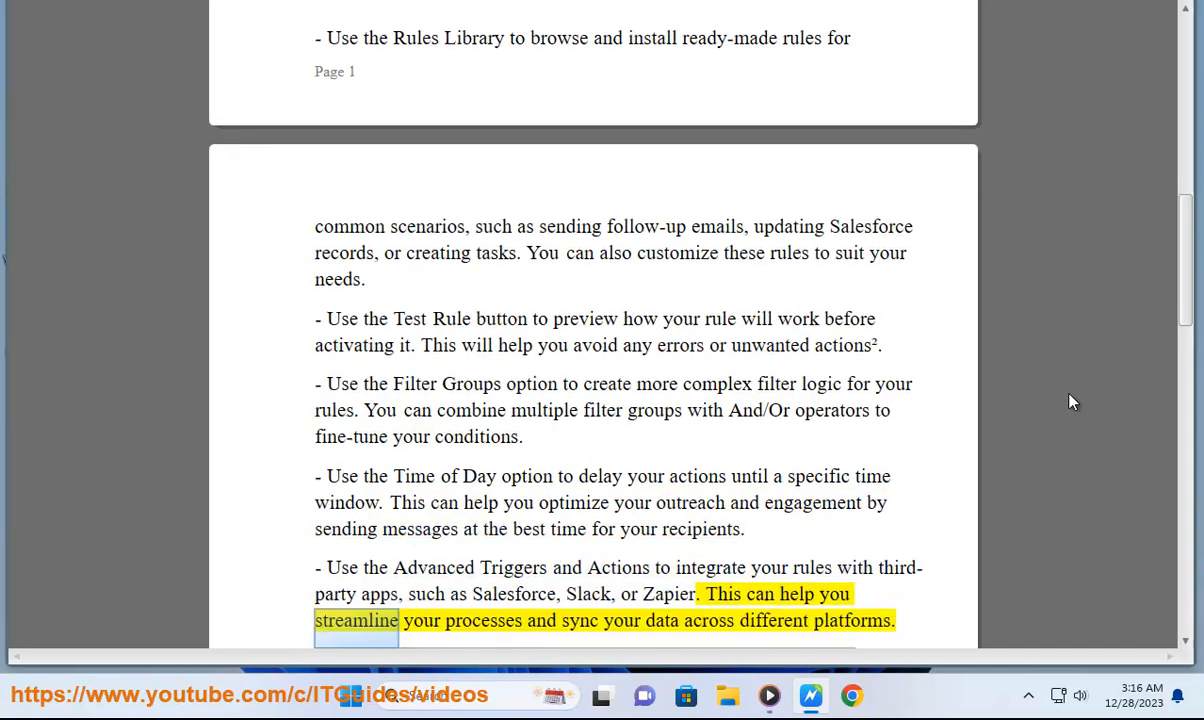
pyautogui.scroll(-3)
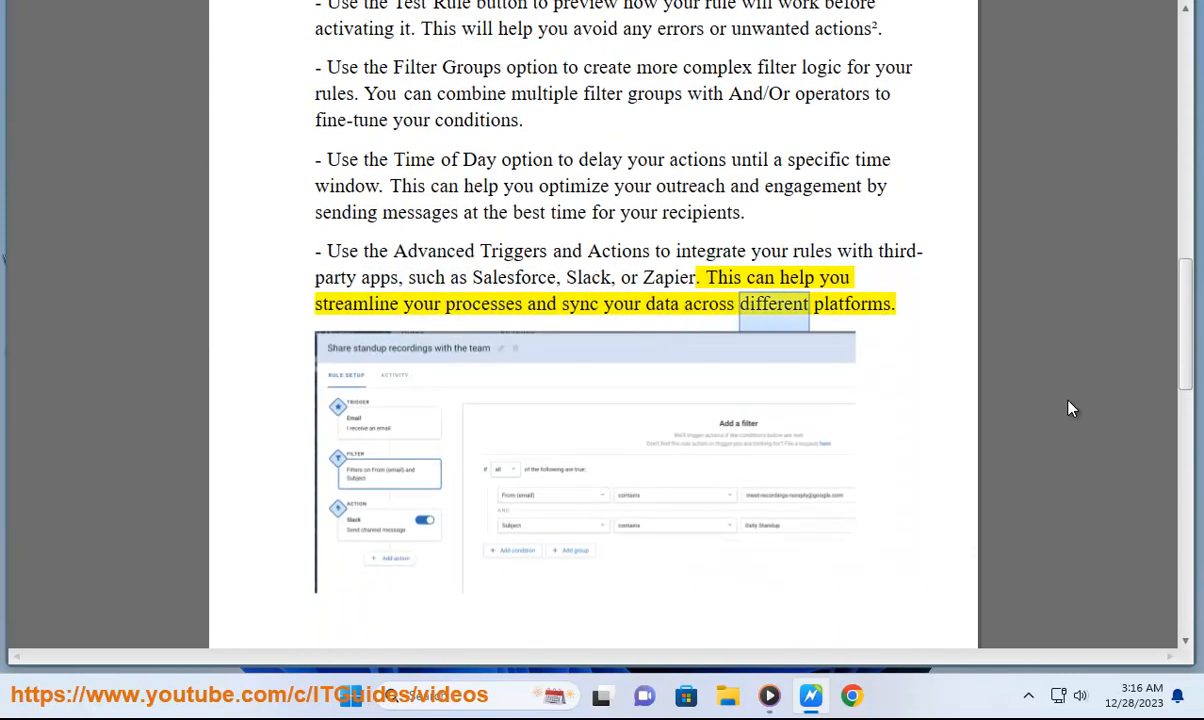
pyautogui.scroll(-3)
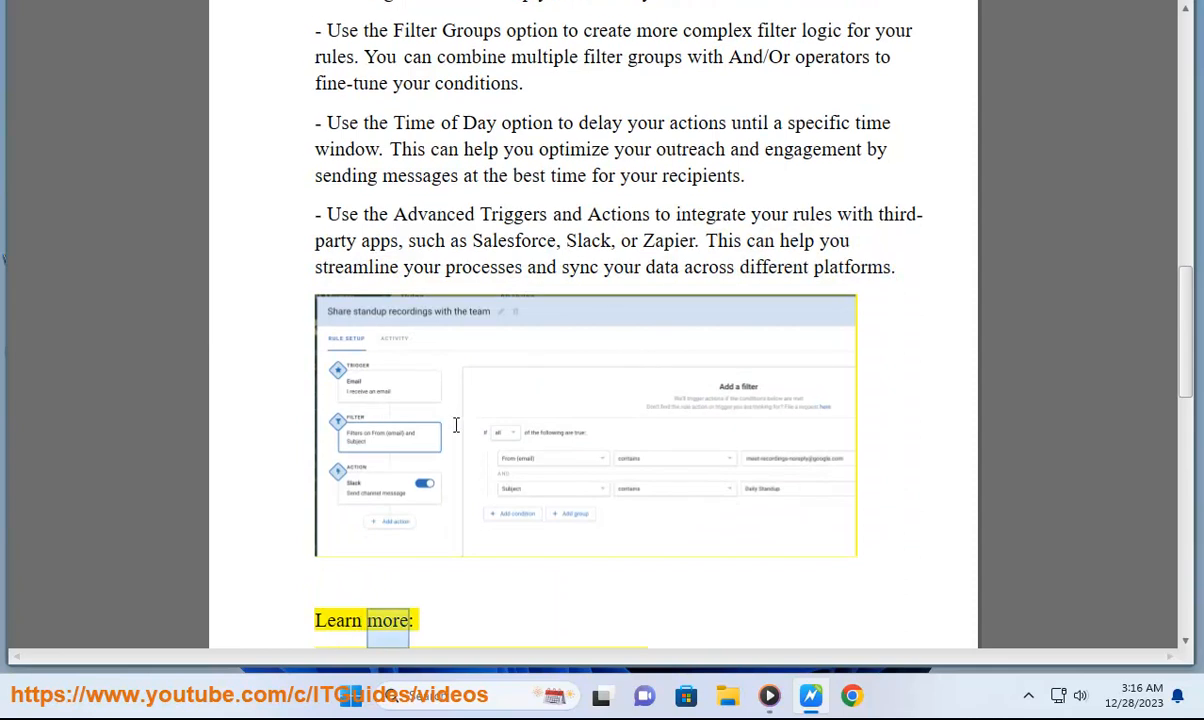
pyautogui.scroll(-3)
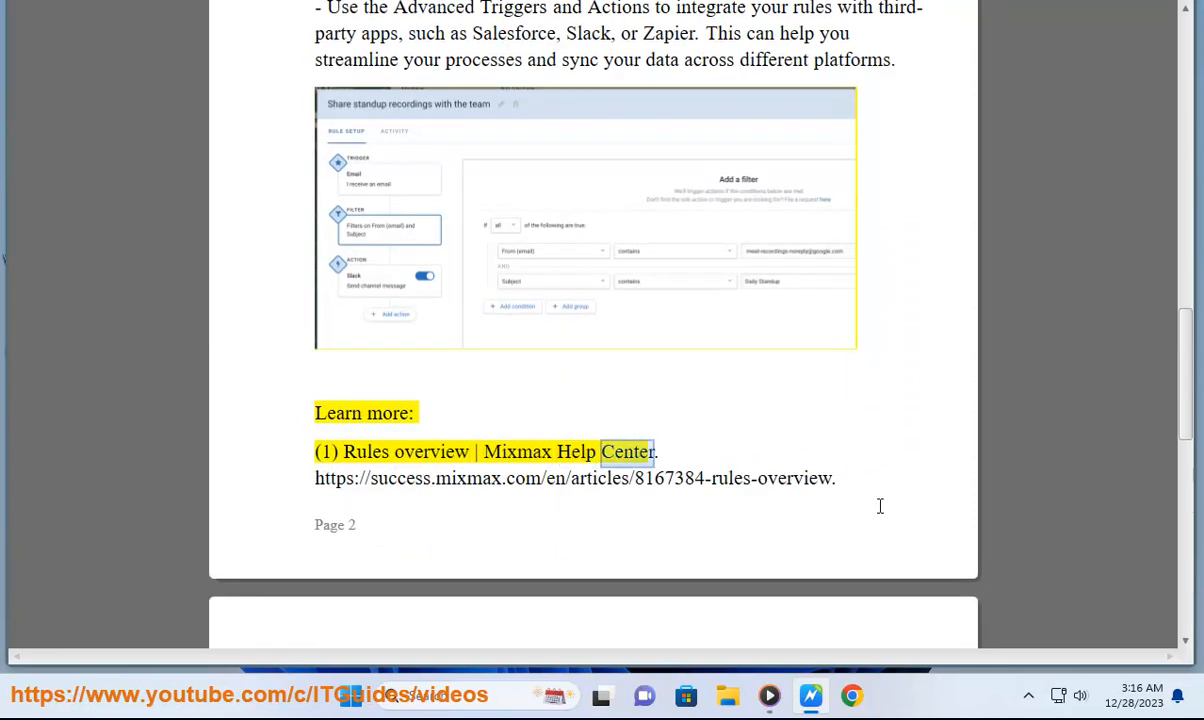